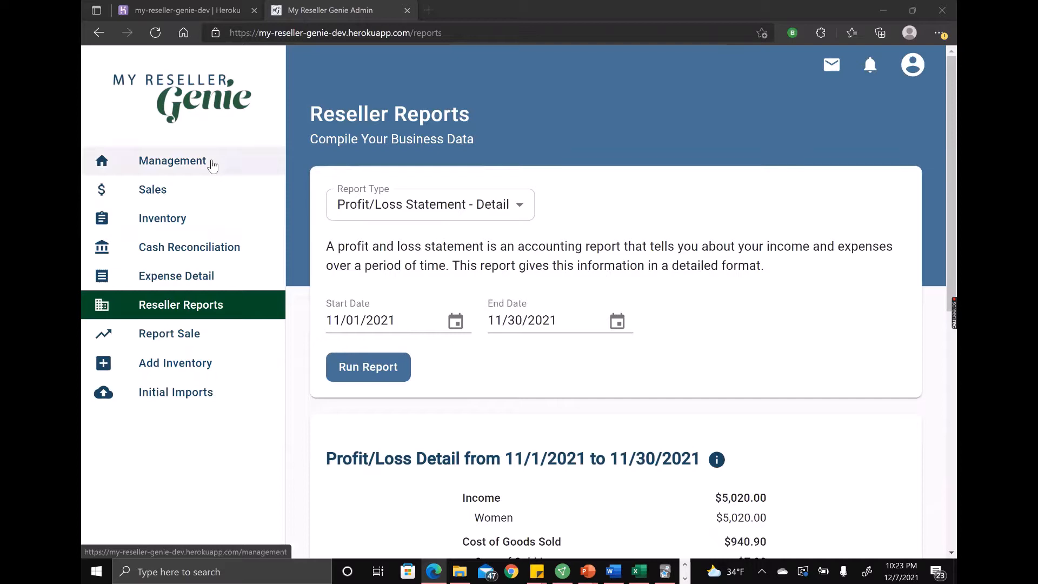
{"action": "mouse_move", "coordinate": [188, 247]}
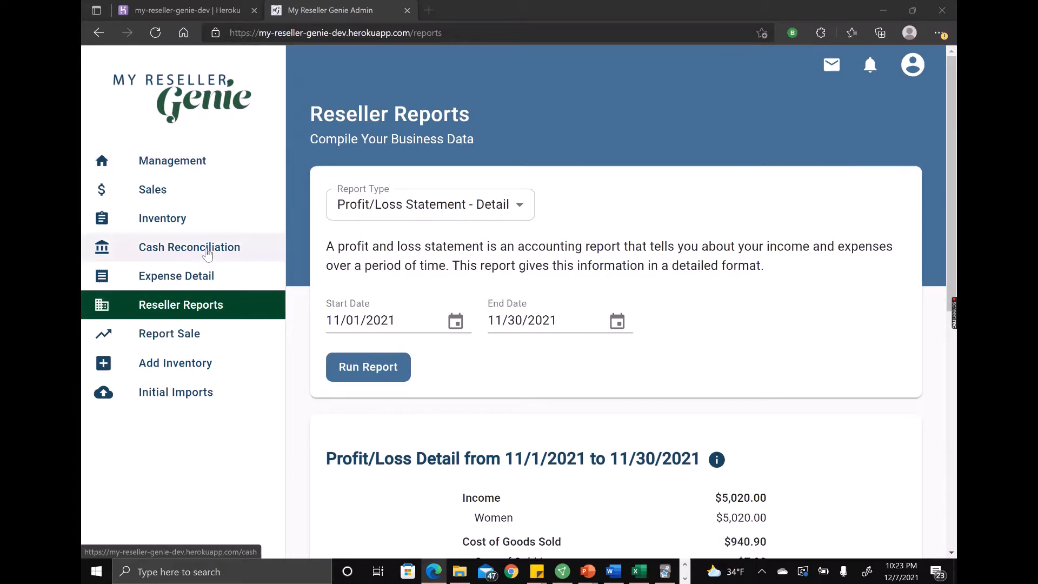
- Check the 11-item Inventory, then start Upload Inventory Report past the instructions
{"action": "left_click", "coordinate": [162, 218]}
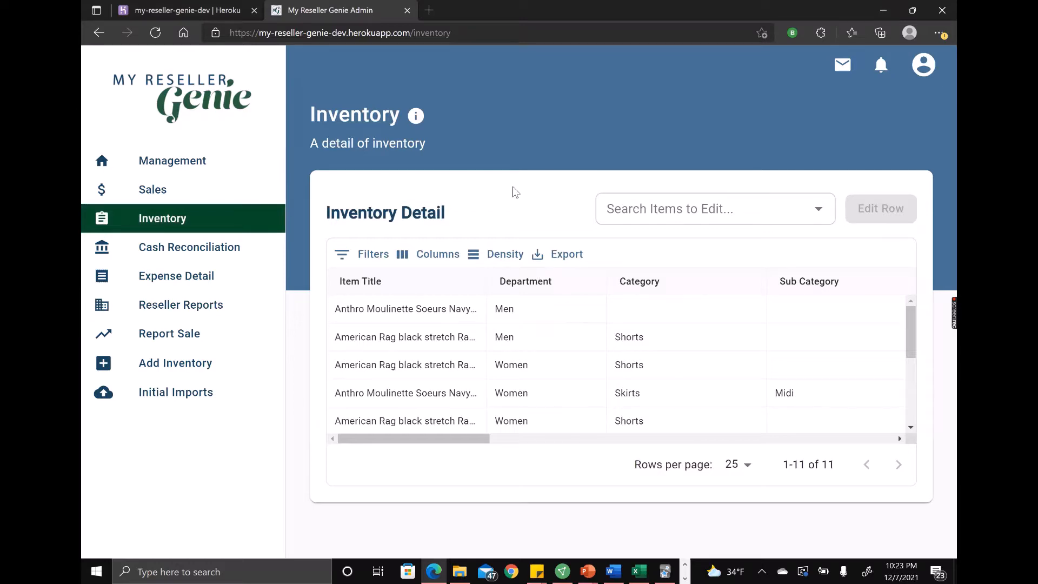
{"action": "mouse_move", "coordinate": [201, 388]}
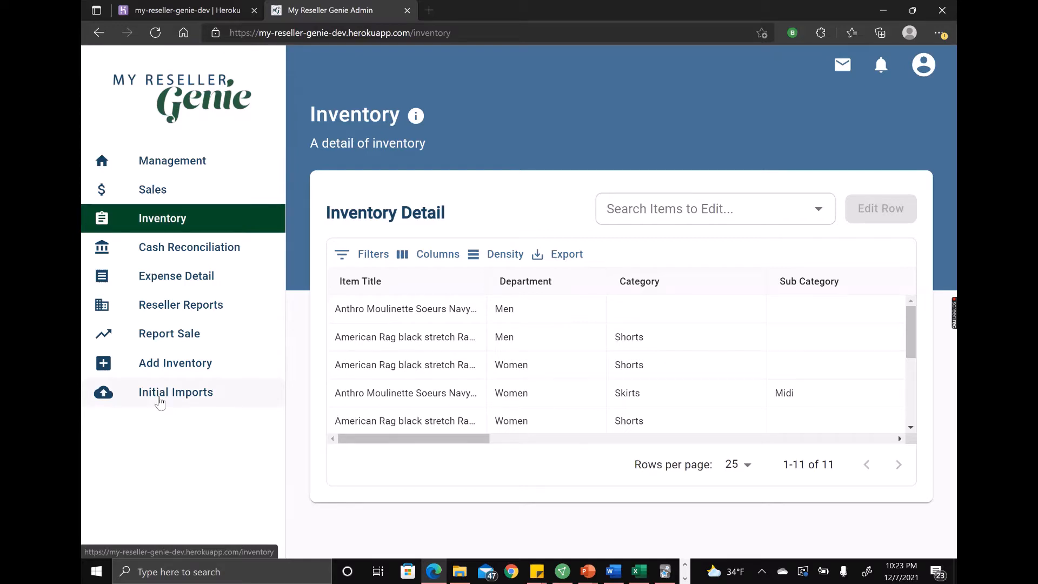
{"action": "left_click", "coordinate": [176, 392]}
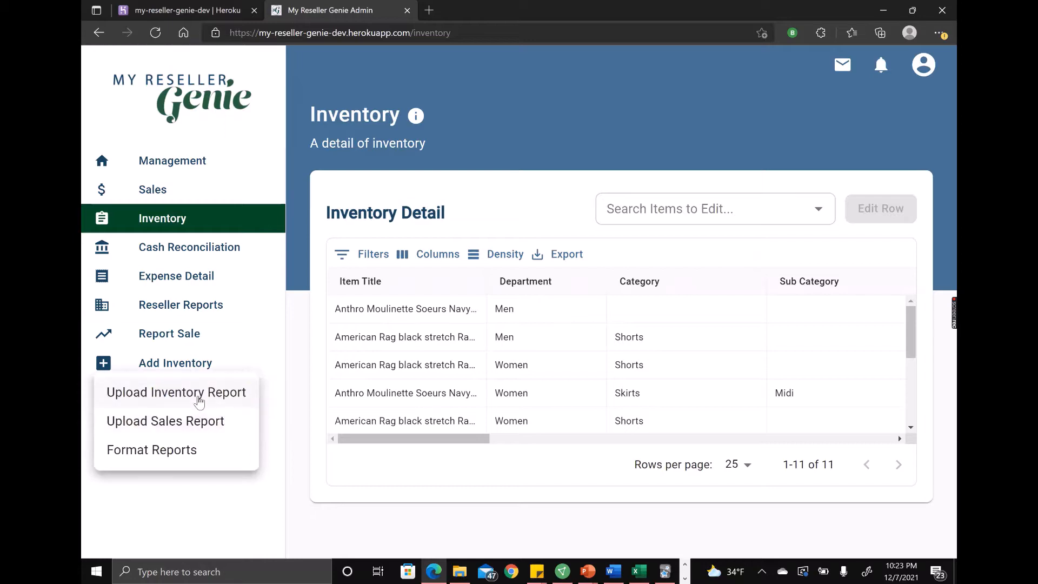
{"action": "left_click", "coordinate": [176, 392]}
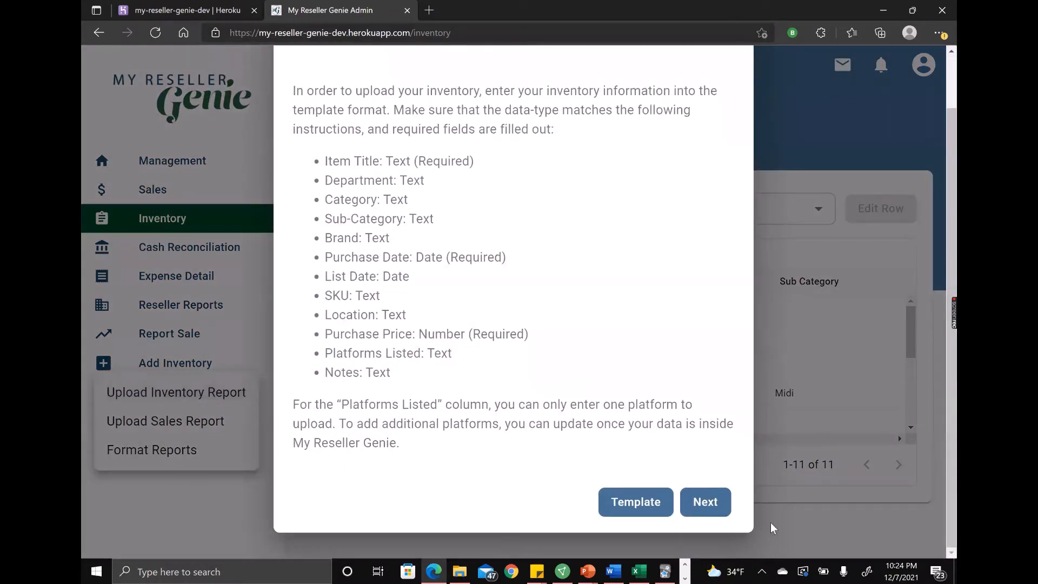
{"action": "left_click", "coordinate": [705, 502]}
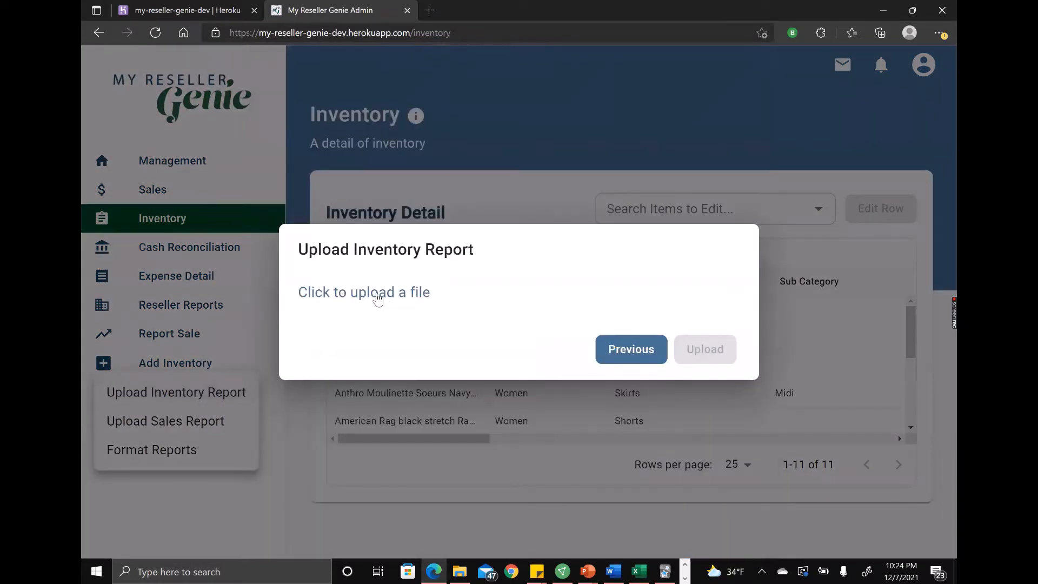
- Attach Test Upload Inventory.csv from the Desktop to the upload dialog
{"action": "left_click", "coordinate": [363, 292]}
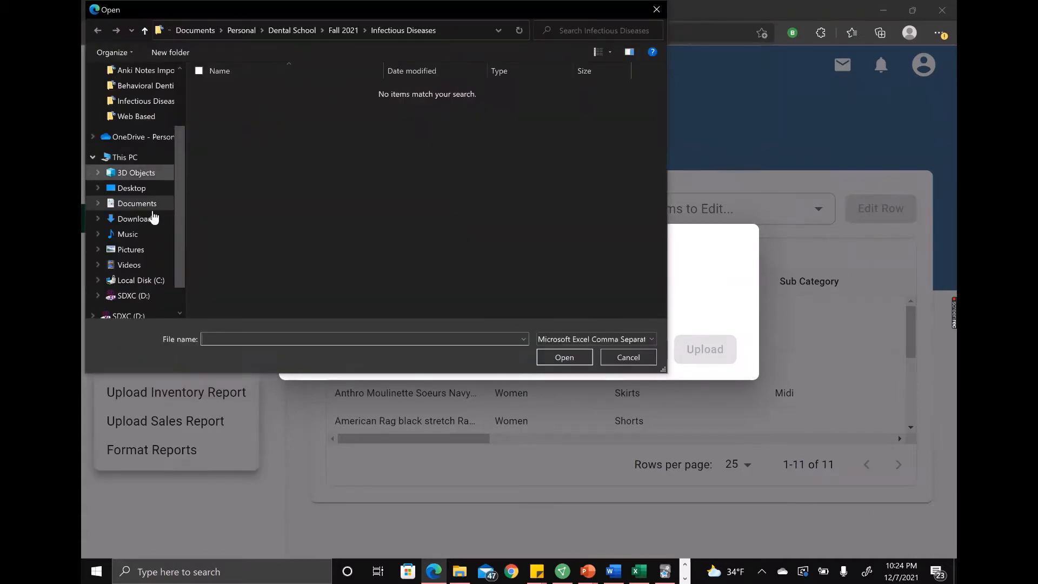
{"action": "left_click", "coordinate": [136, 218]}
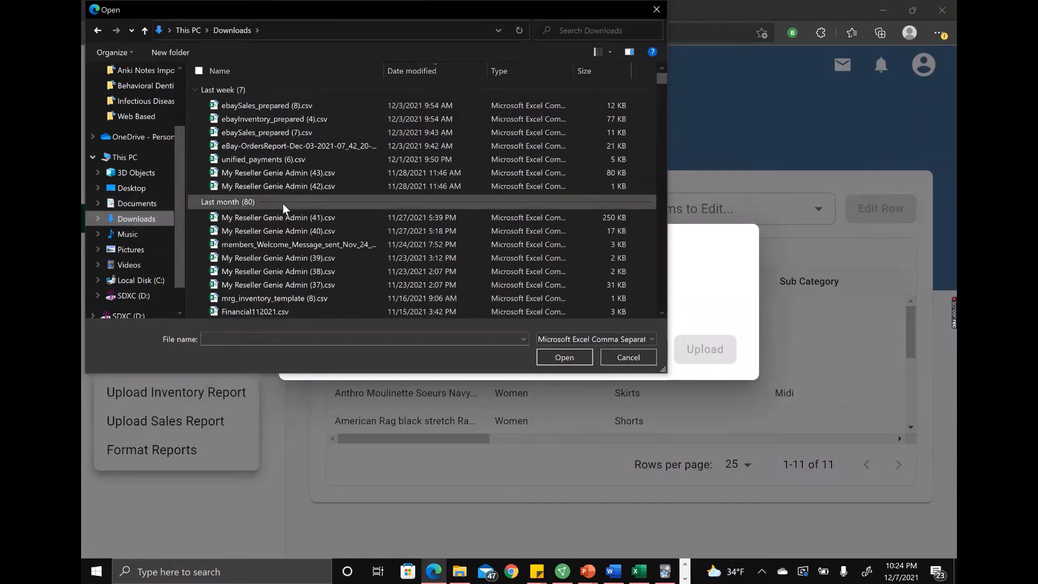
{"action": "left_click", "coordinate": [130, 188]}
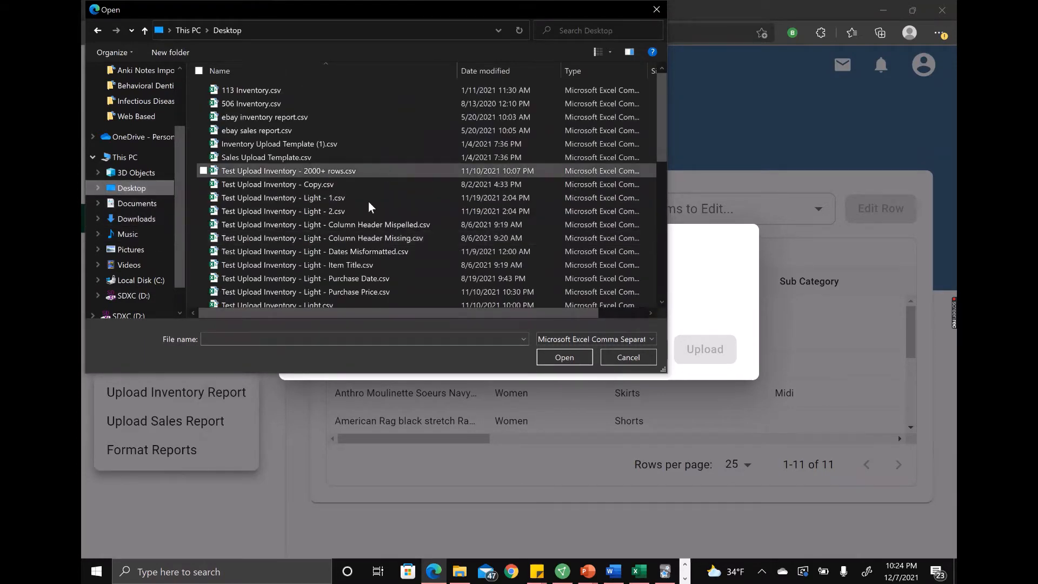
{"action": "scroll", "scroll_direction": "down", "scroll_amount": 3}
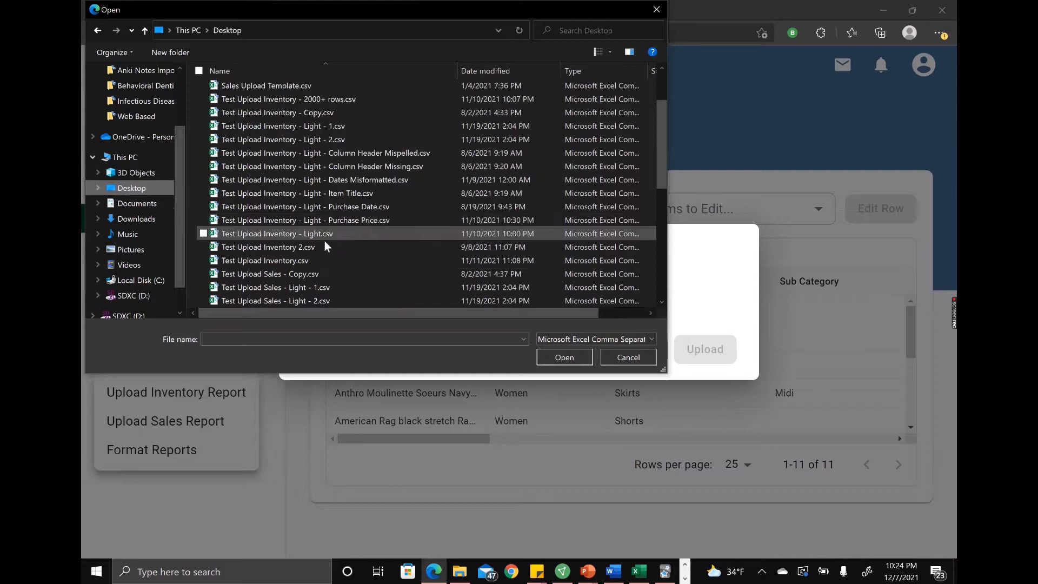
{"action": "left_click", "coordinate": [265, 260]}
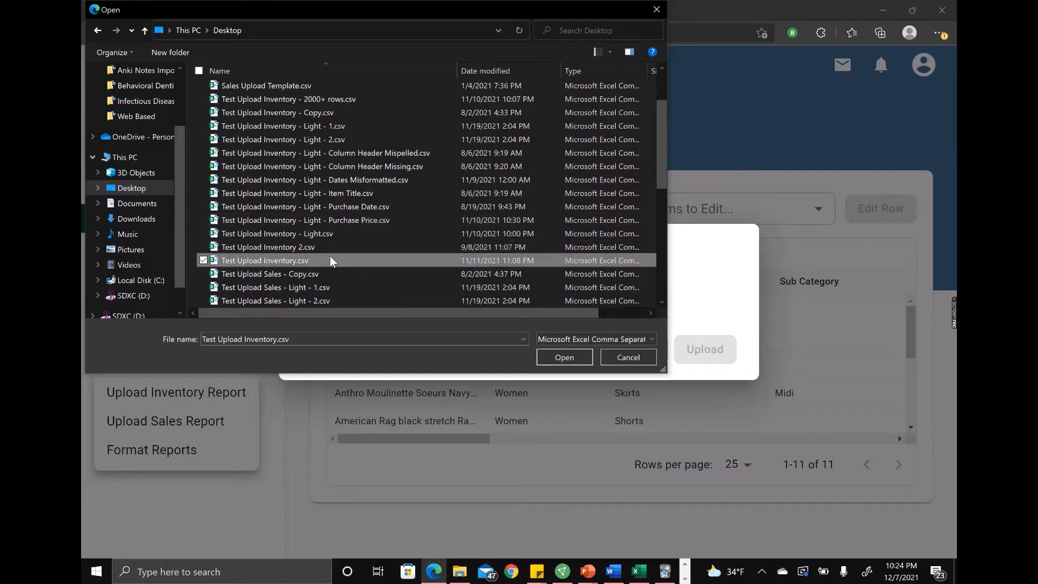
{"action": "left_click", "coordinate": [564, 357]}
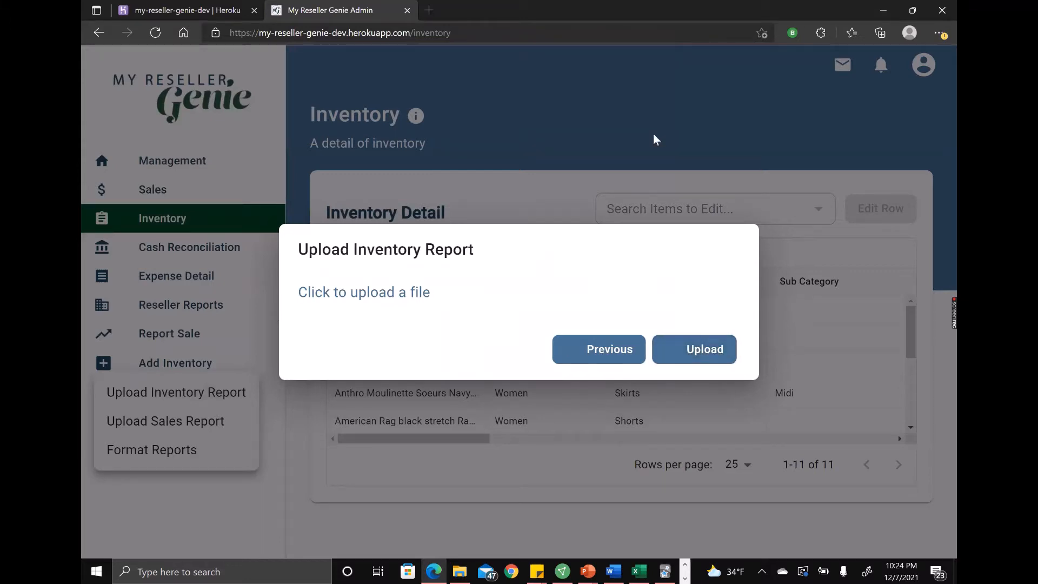
- Upload the attached CSV, bringing inventory to 130 items
{"action": "left_click", "coordinate": [694, 348]}
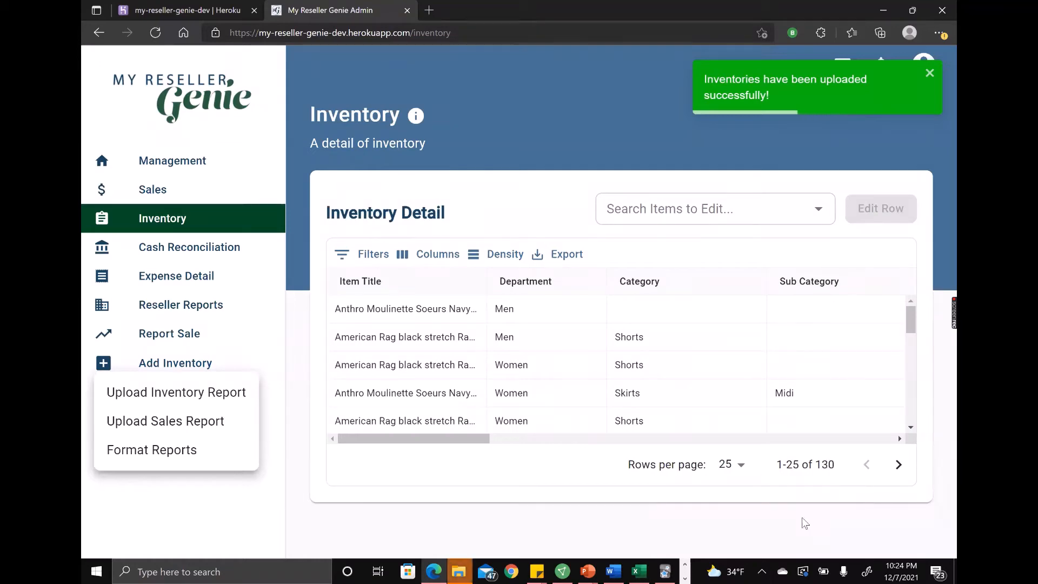
{"action": "mouse_move", "coordinate": [801, 375]}
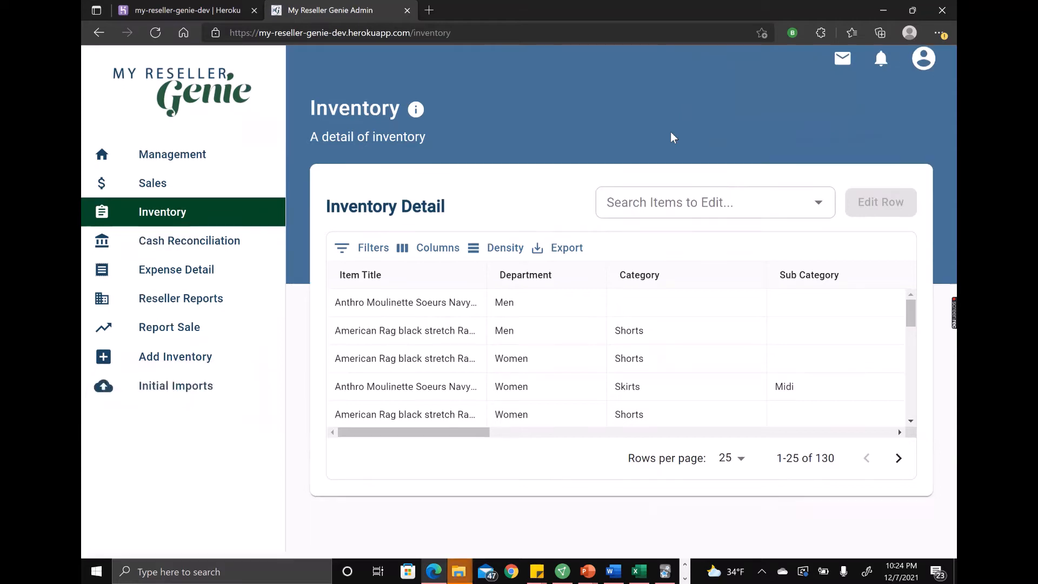
{"action": "scroll", "scroll_direction": "down", "scroll_amount": 3}
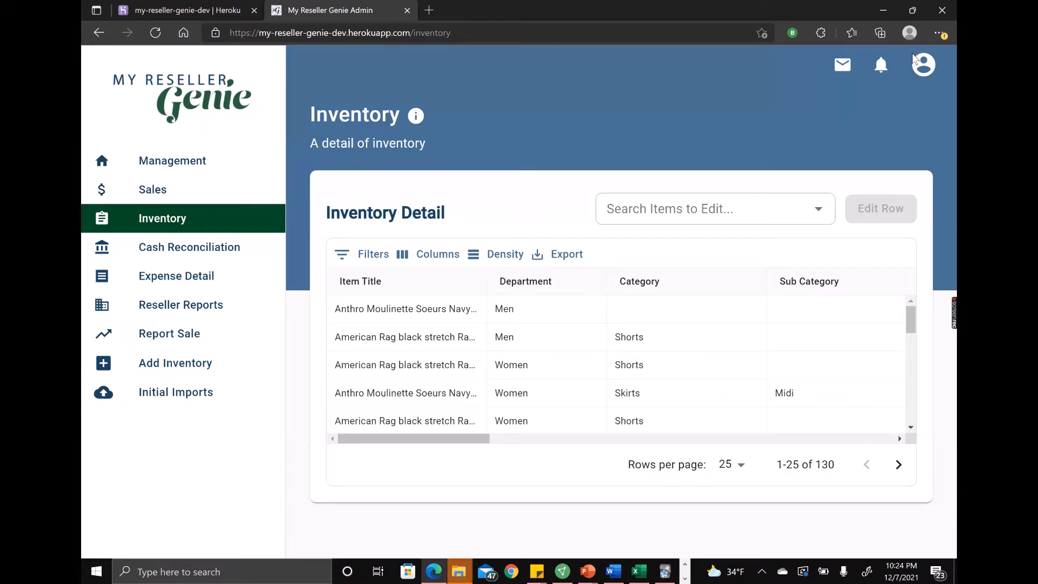
- Open Upload history from the profile menu to review past uploads
{"action": "left_click", "coordinate": [923, 64]}
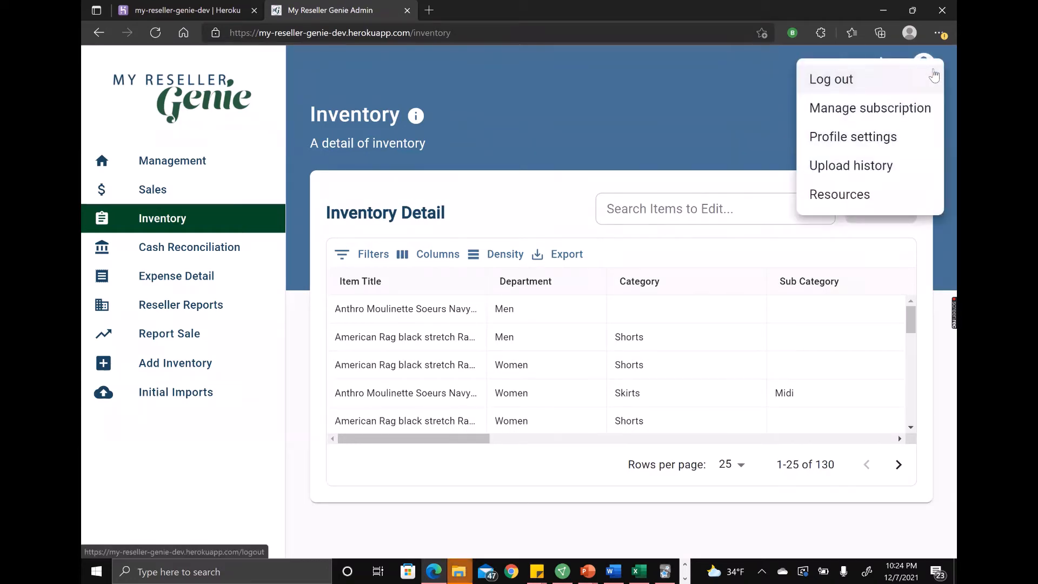
{"action": "mouse_move", "coordinate": [830, 171]}
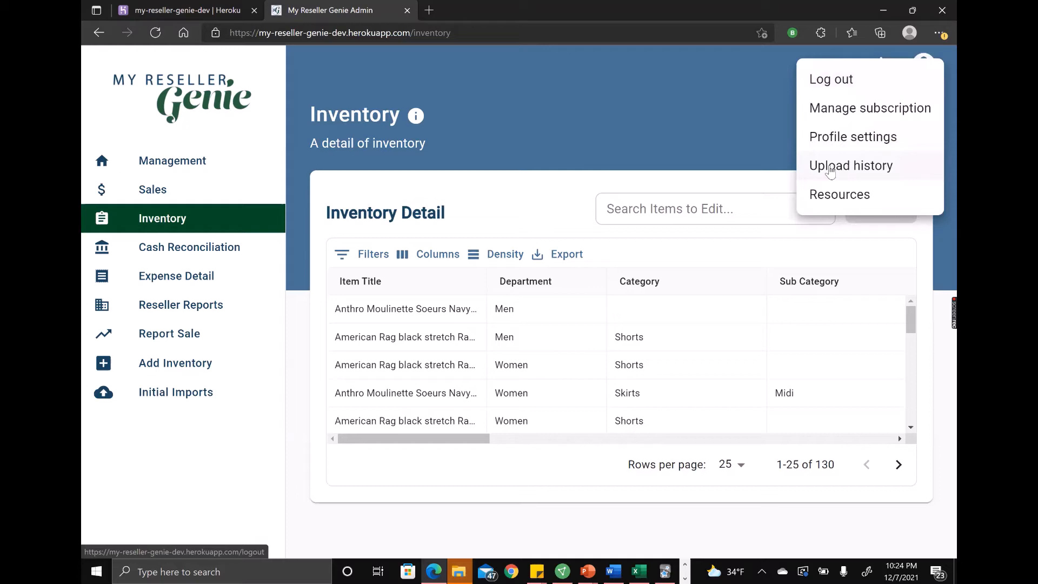
{"action": "left_click", "coordinate": [852, 165]}
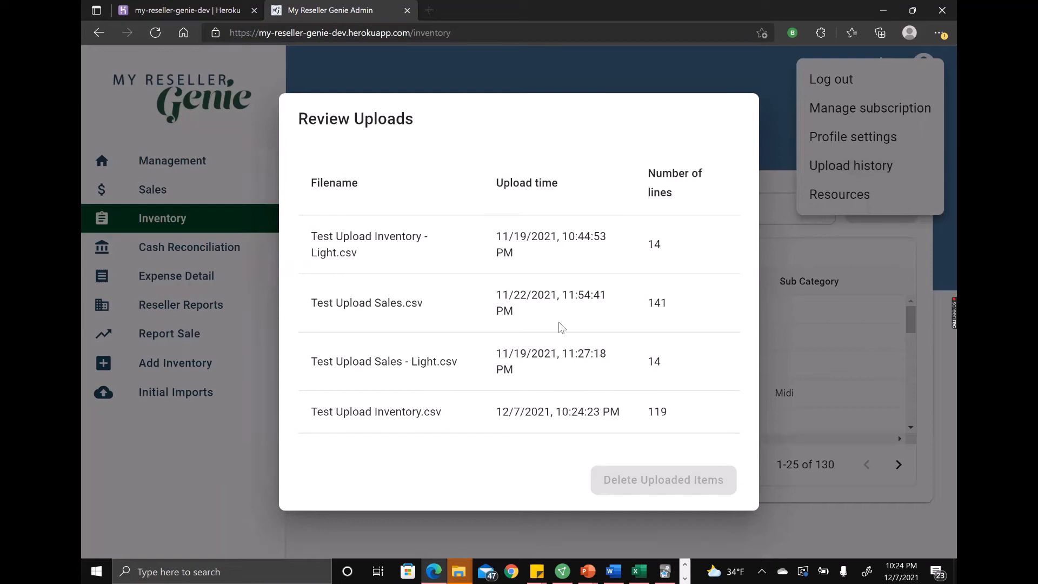
{"action": "mouse_move", "coordinate": [386, 417]}
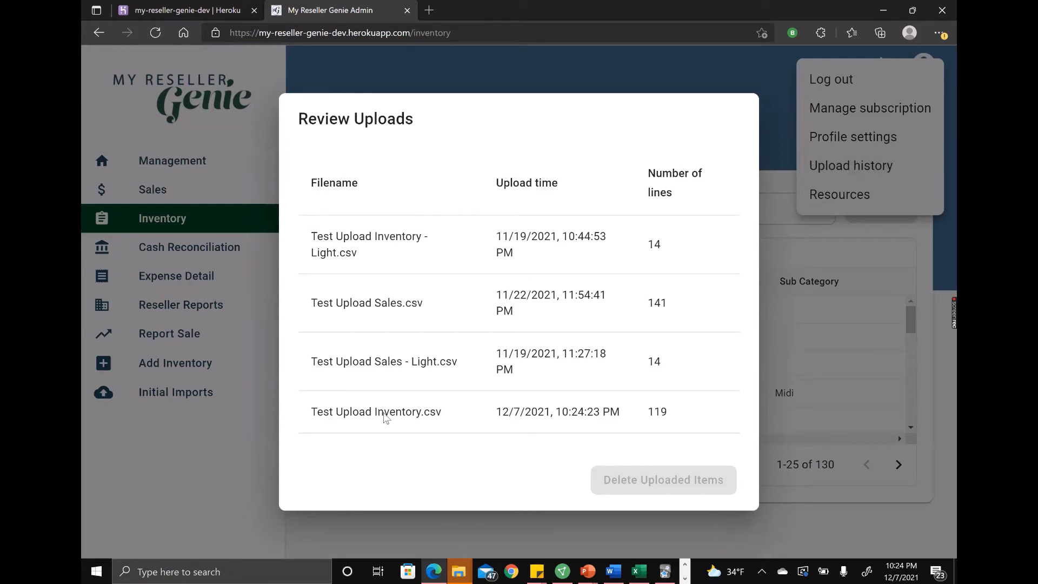
{"action": "mouse_move", "coordinate": [556, 417]}
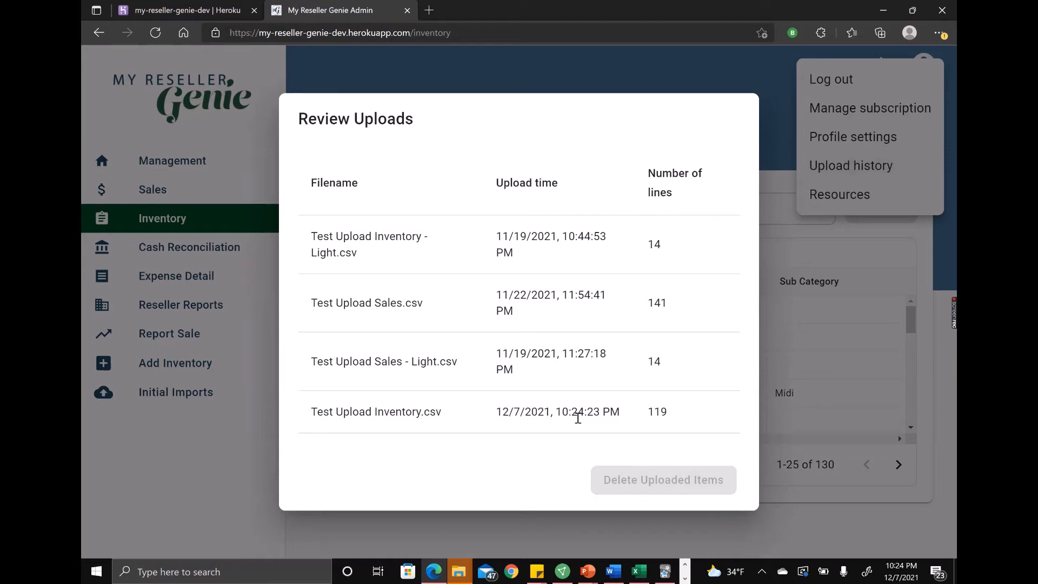
{"action": "mouse_move", "coordinate": [672, 417]}
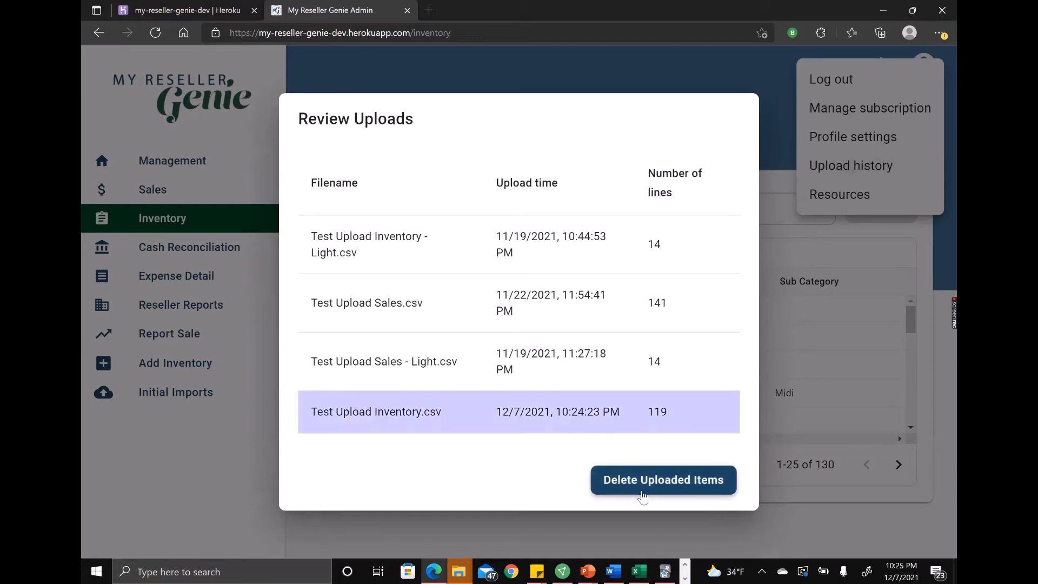
- Delete the Test Upload Inventory.csv items, returning inventory to 11
{"action": "left_click", "coordinate": [662, 479]}
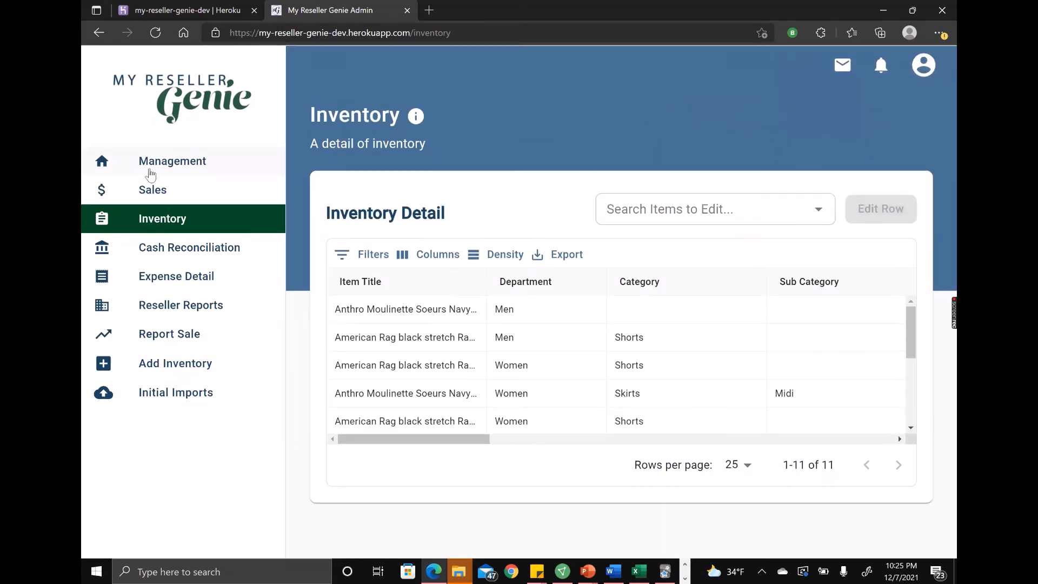
- Go to the Management Dashboard from the left sidebar
{"action": "left_click", "coordinate": [172, 161]}
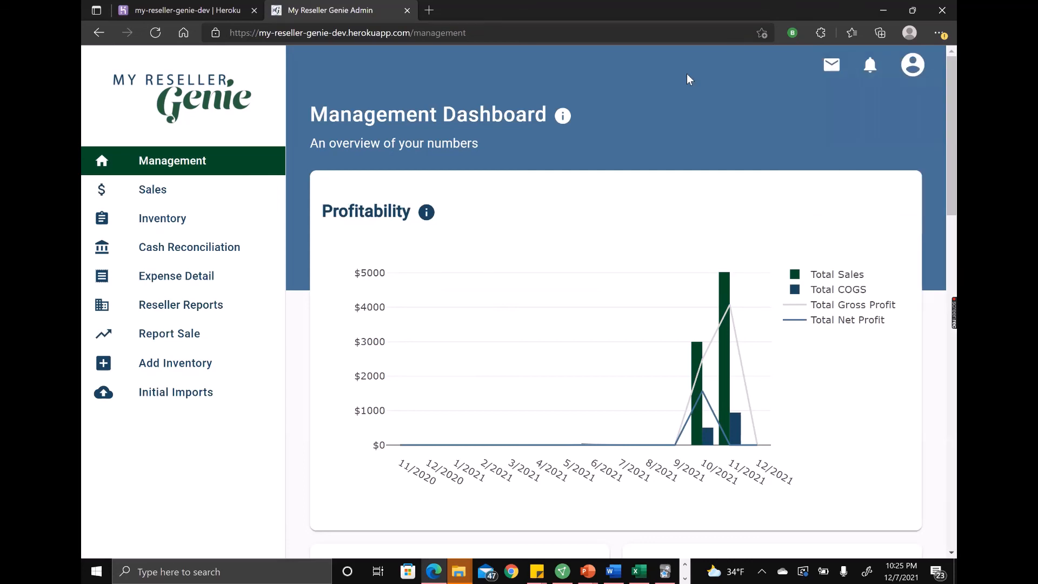
{"action": "mouse_move", "coordinate": [647, 86]}
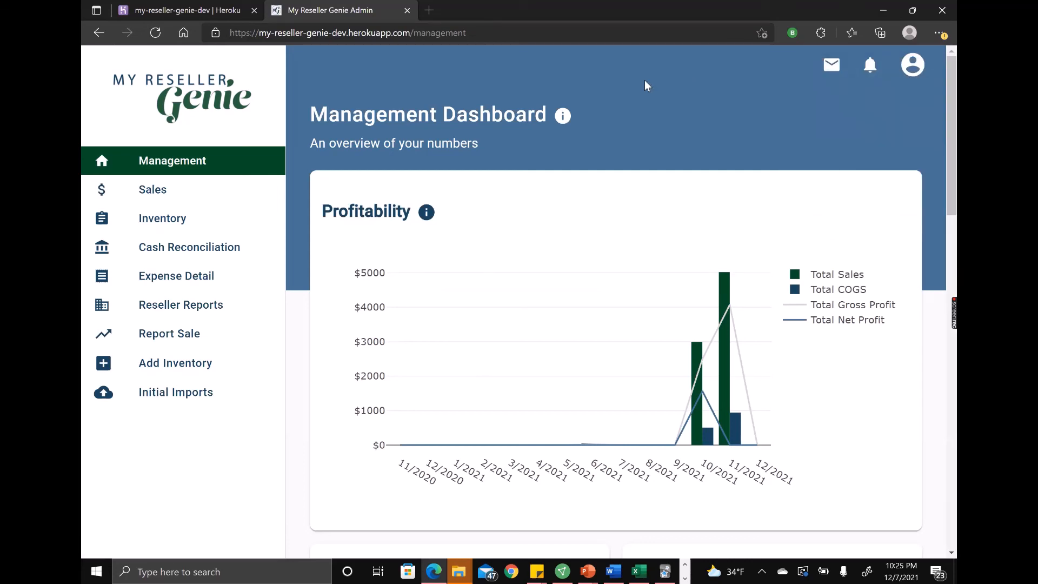